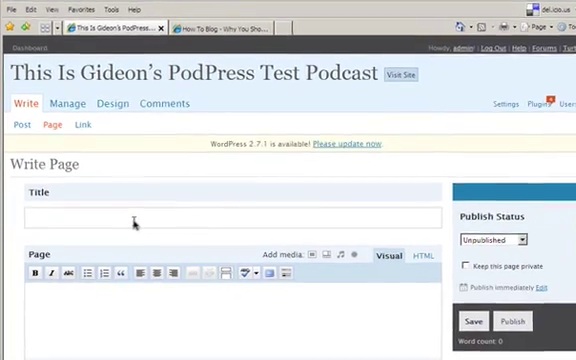
- Title the new page 'Sign Up' and type the headline 'The Headline Of Your Pitch Page Will Go Here'
{"action": "scroll", "scroll_direction": "down", "scroll_amount": 3}
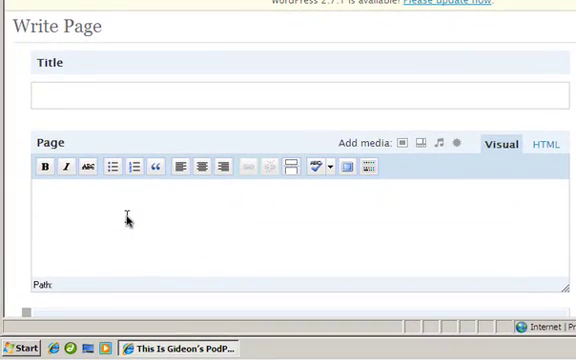
{"action": "type", "text": "Sign Up"}
{"action": "type", "text": "The Headline Of"}
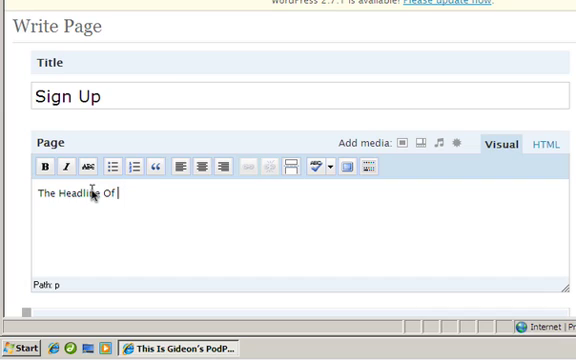
{"action": "type", "text": "Your P"}
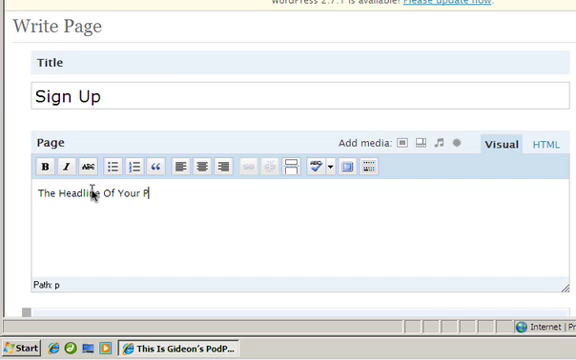
{"action": "type", "text": "itch Page"}
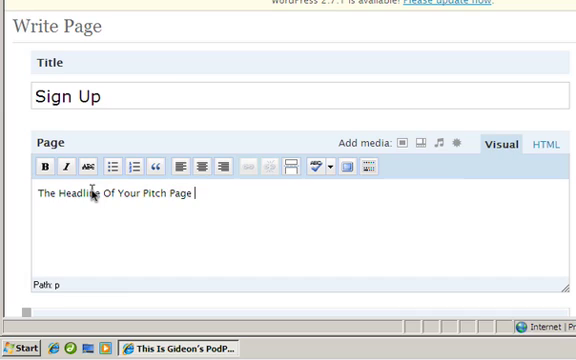
{"action": "type", "text": "Will Go Here"}
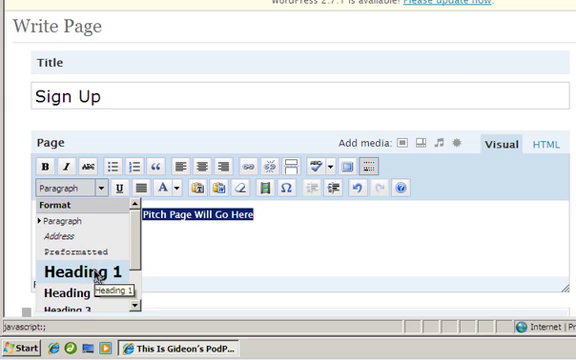
- Make the headline Heading 1 and add story, benefit bullet, testimonial and guarantee placeholders
{"action": "left_click", "coordinate": [74, 274]}
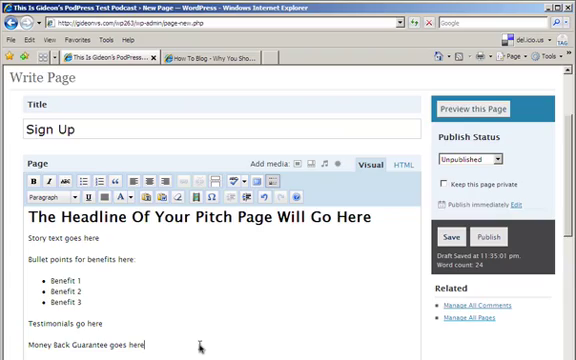
- Add a Heading 2 line 'Click Here To Order Now' below the guarantee line
{"action": "scroll", "scroll_direction": "down", "scroll_amount": 3}
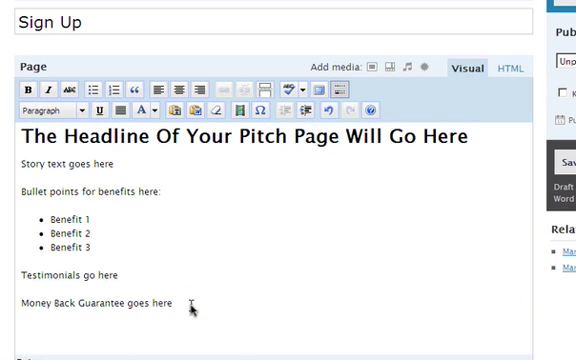
{"action": "type", "text": "Click Here To Order Now"}
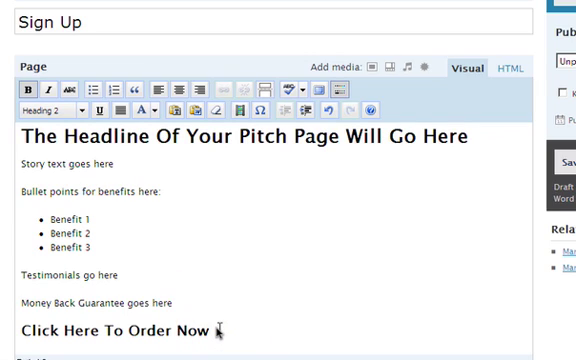
{"action": "mouse_move", "coordinate": [218, 315]}
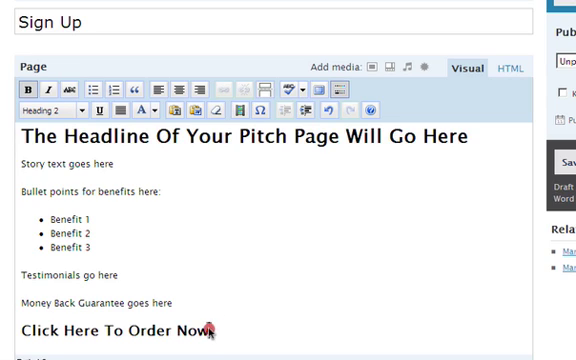
- Link the order heading to the ClickBank payment URL, opening in the same window
{"action": "triple_click", "coordinate": [108, 331]}
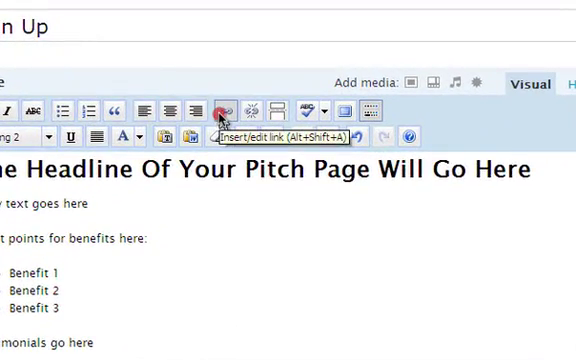
{"action": "left_click", "coordinate": [226, 107]}
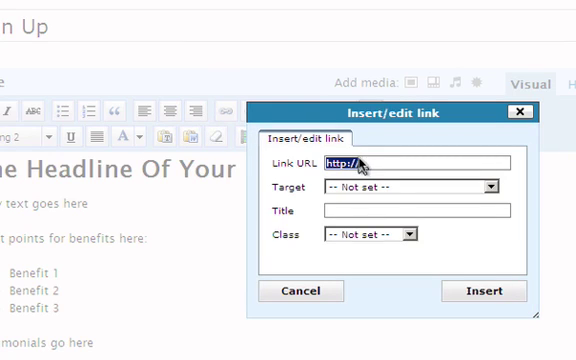
{"action": "type", "text": "http://4.babdotcom.pay.clickbank.n"}
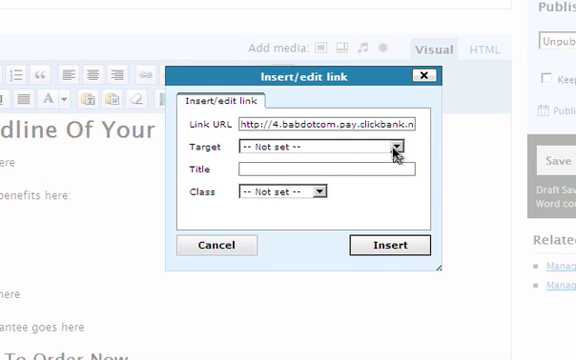
{"action": "left_click", "coordinate": [393, 149]}
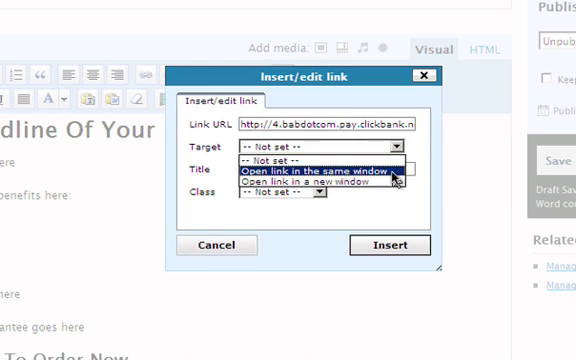
{"action": "left_click", "coordinate": [329, 170]}
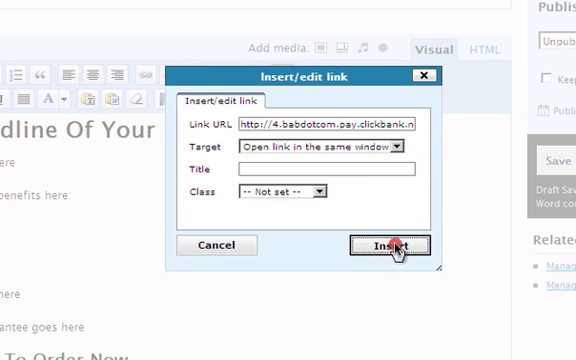
{"action": "left_click", "coordinate": [380, 245]}
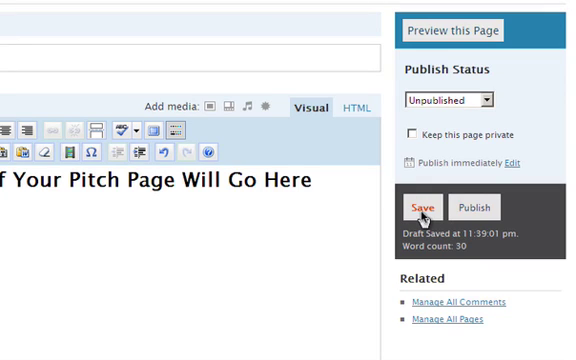
{"action": "mouse_move", "coordinate": [474, 207]}
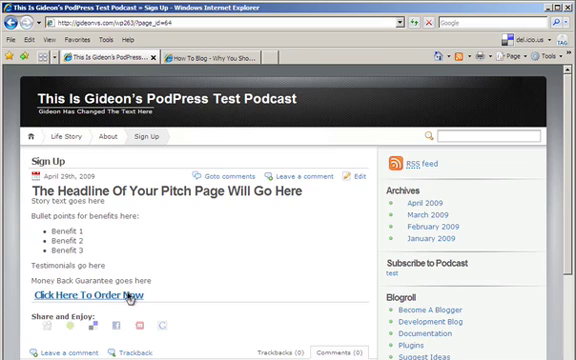
{"action": "mouse_move", "coordinate": [124, 297]}
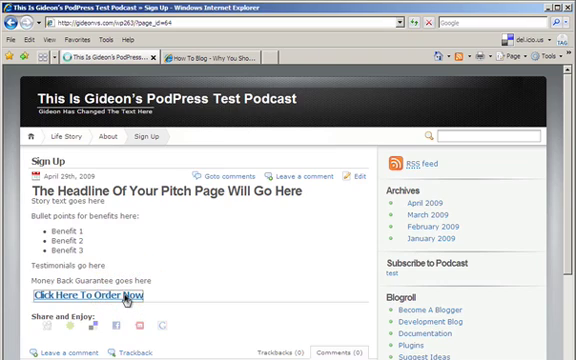
- Follow the 'Click Here To Order Now' link to the $47 ClickBank payment form
{"action": "left_click", "coordinate": [99, 296]}
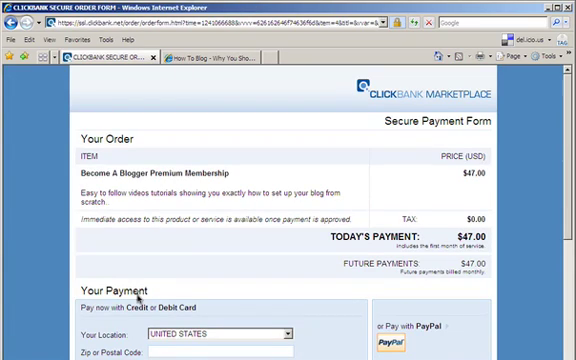